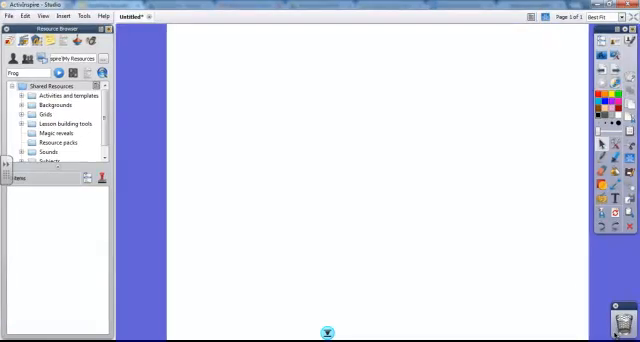
pyautogui.moveTo(544, 256)
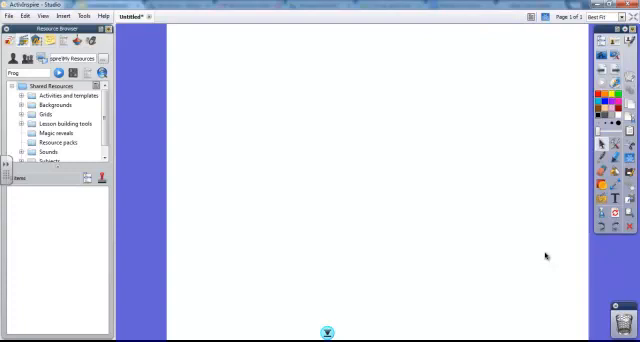
pyautogui.moveTo(536, 248)
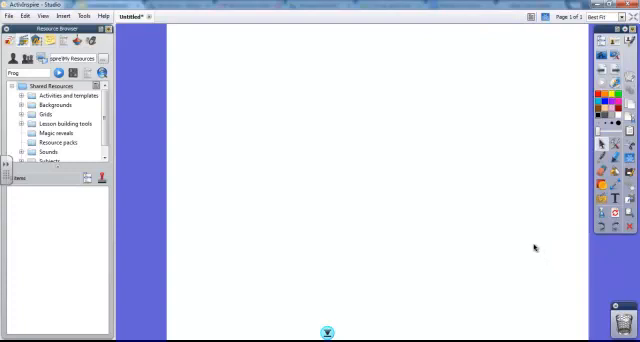
pyautogui.moveTo(528, 246)
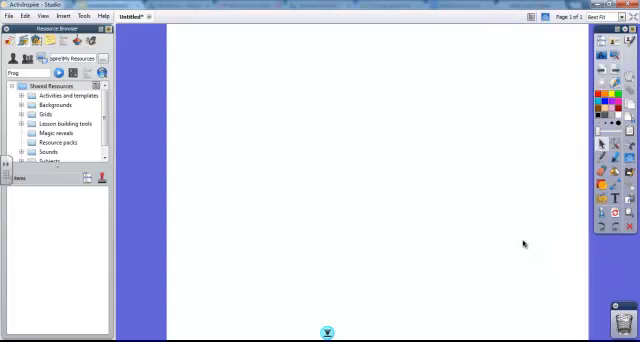
pyautogui.moveTo(334, 112)
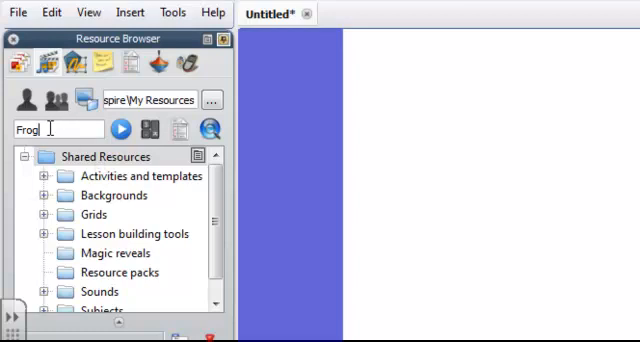
# Run the Resource Browser search for 'Frog' to list frog images and sounds.
pyautogui.doubleClick(30, 128)
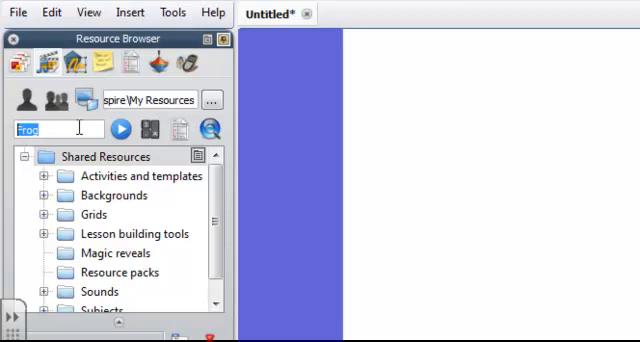
pyautogui.click(90, 128)
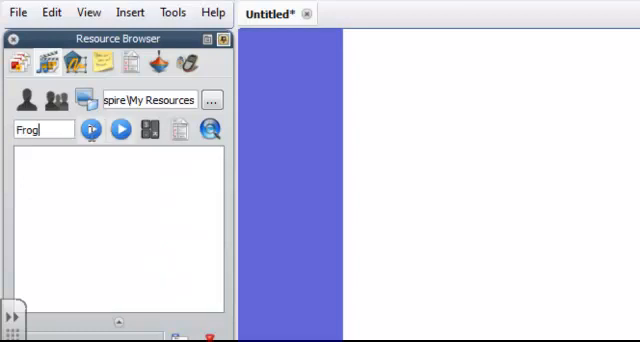
pyautogui.click(90, 128)
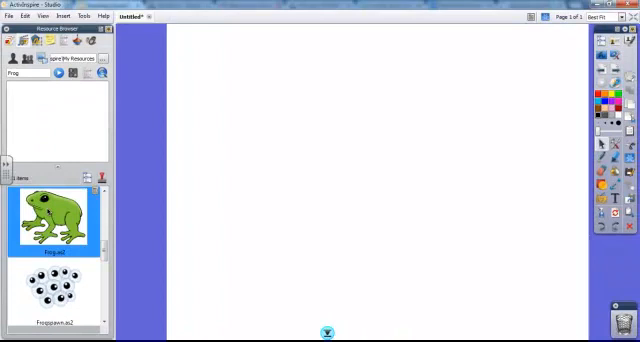
# Drag the green frog picture from the results onto the page and select it.
pyautogui.moveTo(54, 220); pyautogui.dragTo(300, 140)
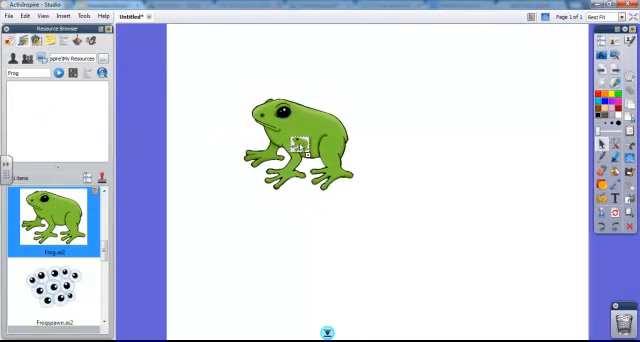
pyautogui.click(304, 140)
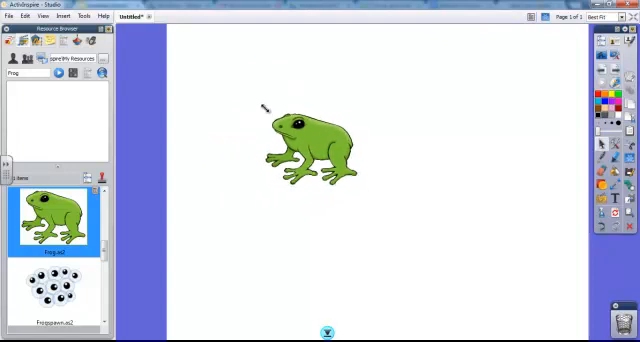
pyautogui.click(304, 140)
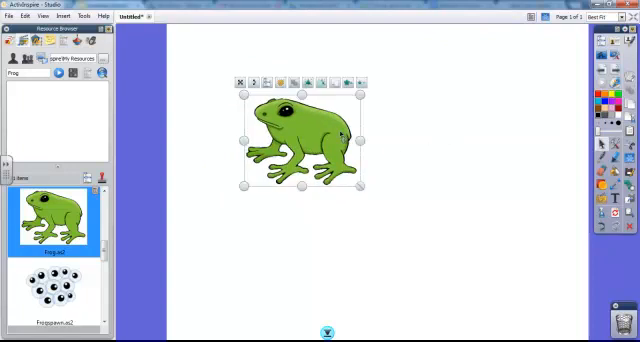
pyautogui.rightClick(310, 130)
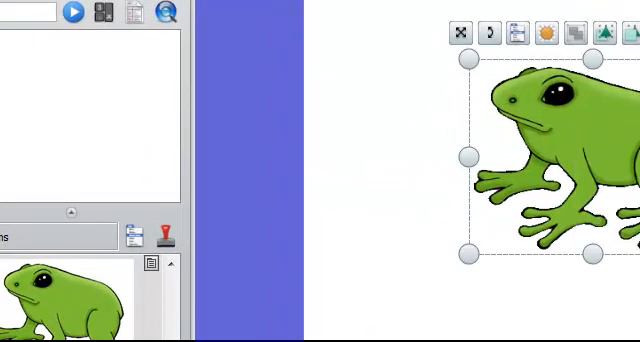
pyautogui.moveTo(468, 156)
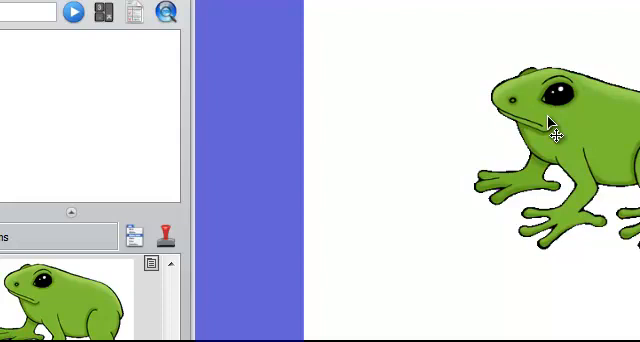
pyautogui.moveTo(544, 118)
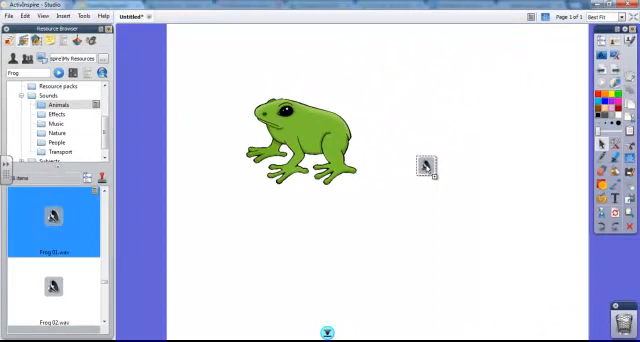
# Select the frog sound icon to move it onto the frog's body.
pyautogui.click(424, 164)
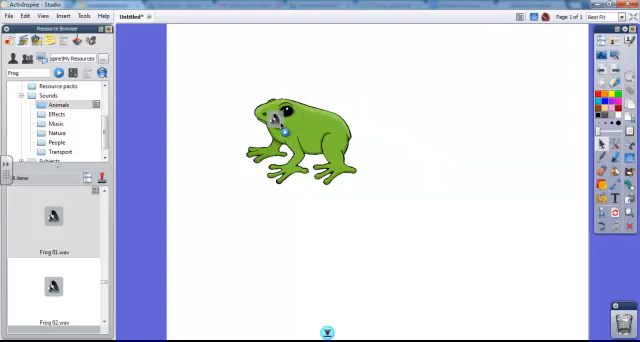
pyautogui.rightClick(280, 130)
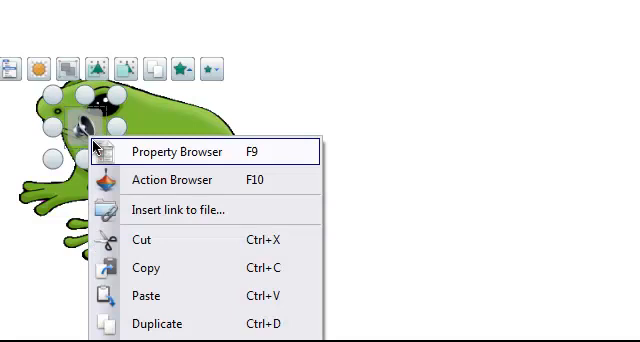